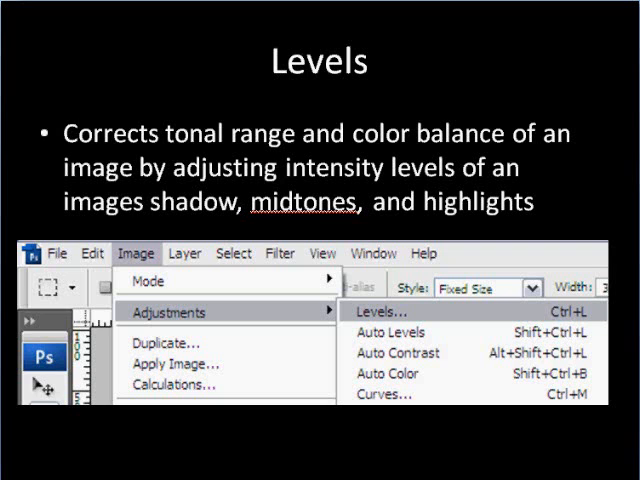
Convert the locked Background layer into an editable layer named 'background'
left_click(375, 315)
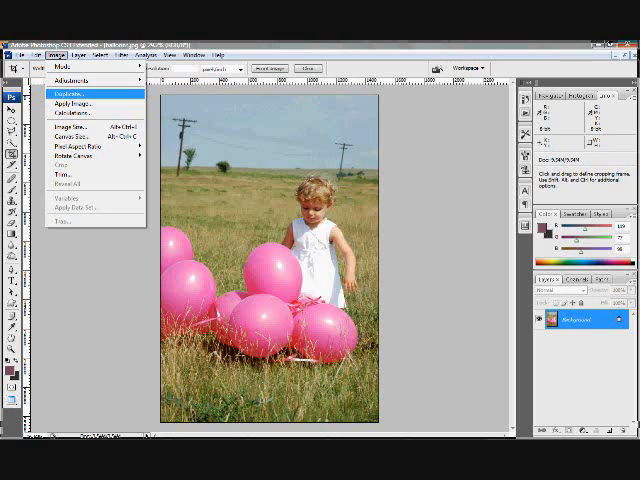
left_click(103, 54)
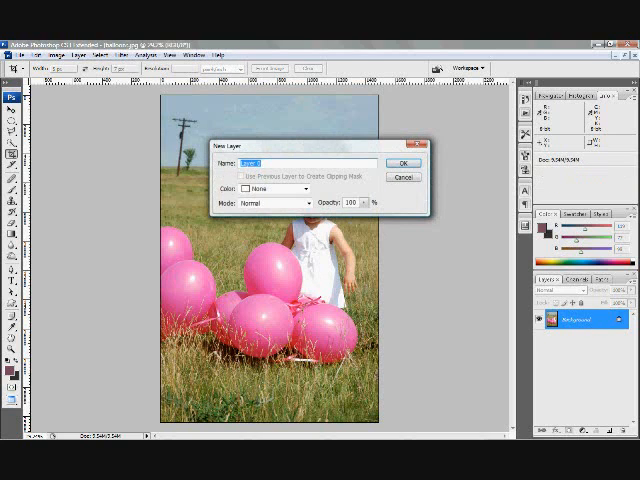
type("background")
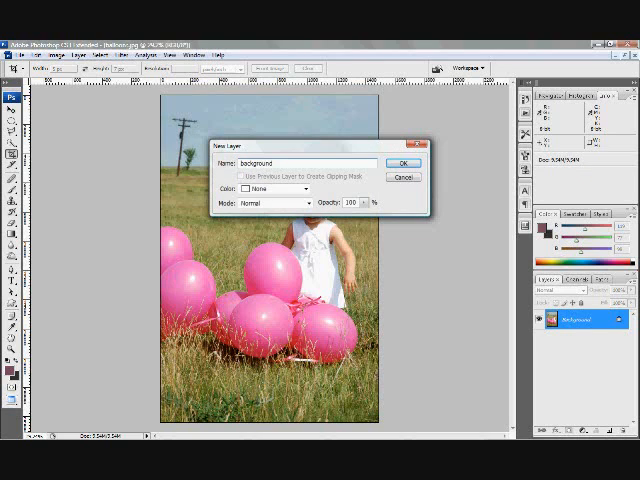
left_click(404, 162)
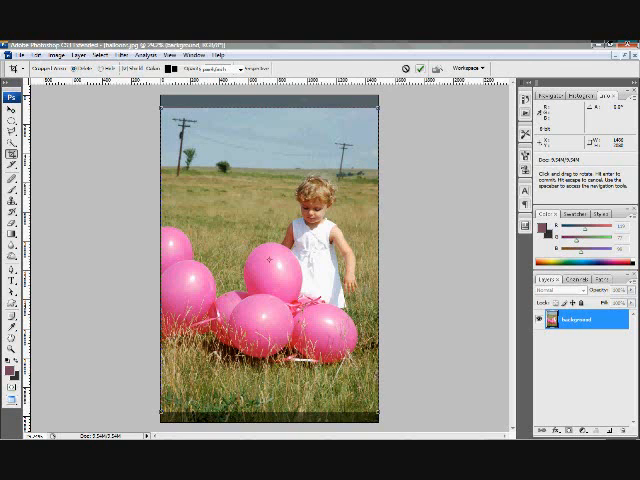
Commit the 5 x 7 in portrait crop on the balloons photo
left_click(15, 99)
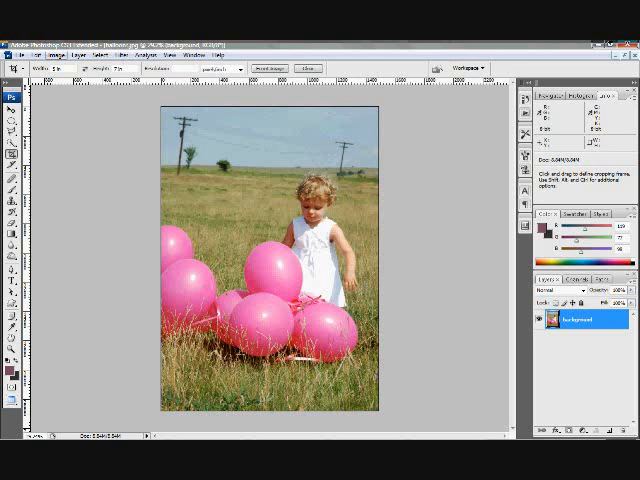
Open the Image menu to begin tone correction of the cropped photo
left_click(45, 54)
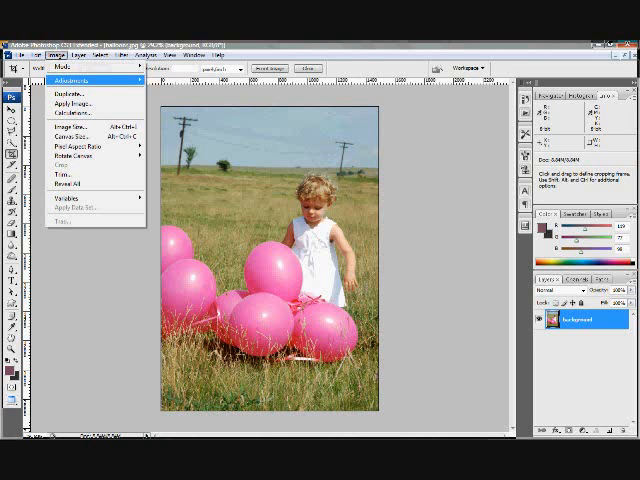
Bring up Image > Adjustments to reach the Levels dialog
left_click(72, 79)
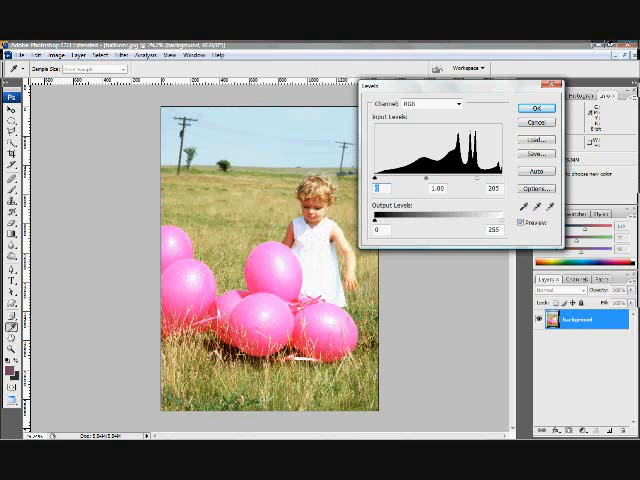
In Levels, pull the white input toward 205 and set midtones to about 0.76
left_click_drag(490, 187, 470, 187)
type("255")
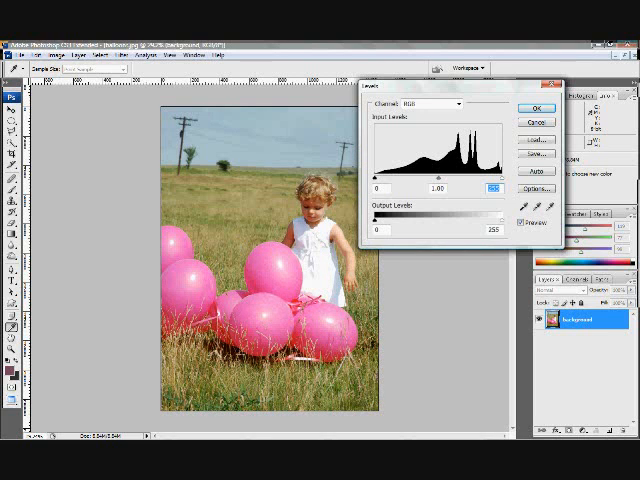
left_click_drag(438, 189, 432, 189)
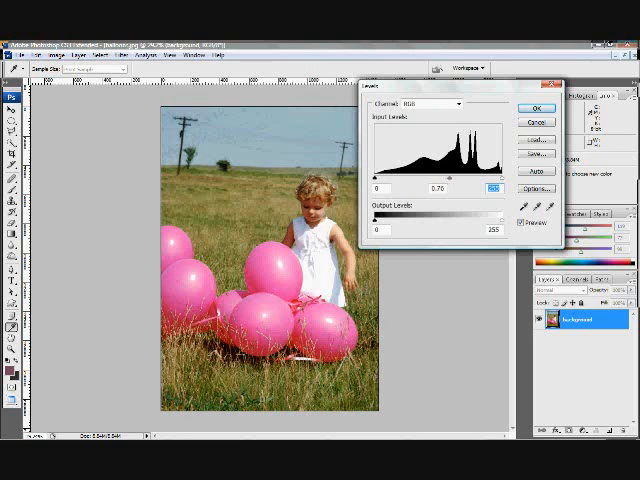
left_click_drag(441, 189, 448, 189)
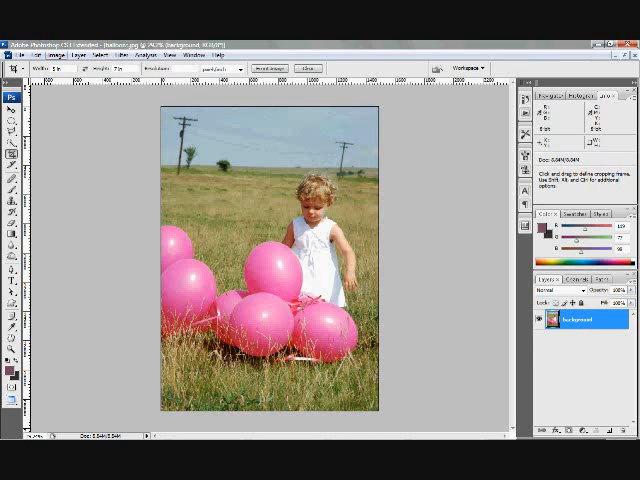
Reopen the Image > Adjustments list for the next tone correction
left_click(63, 55)
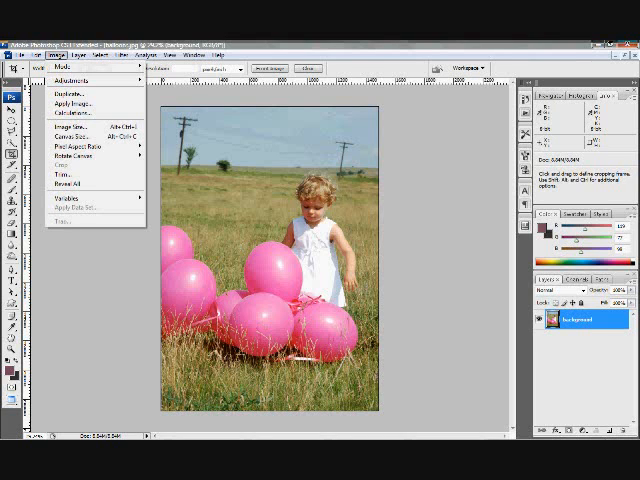
left_click(72, 79)
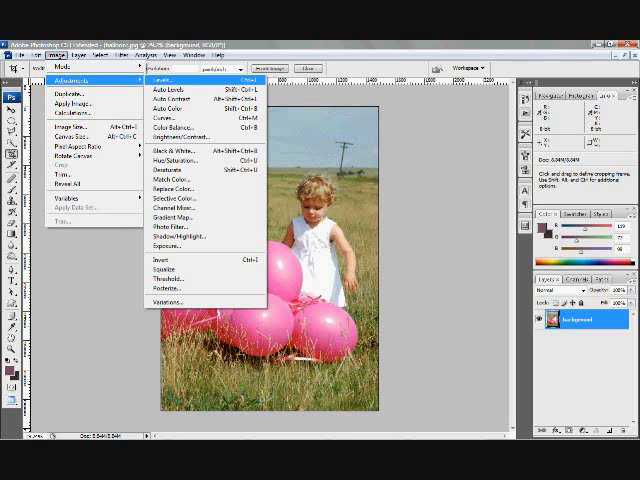
mouse_move(175, 83)
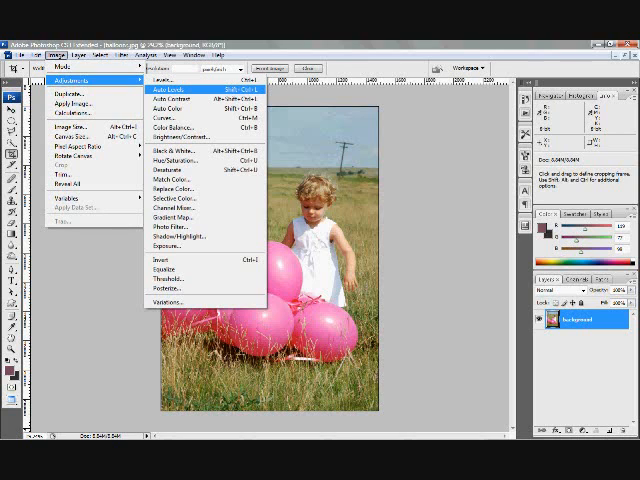
Apply Auto Levels to the balloons photo and reopen the Image menu
left_click(166, 86)
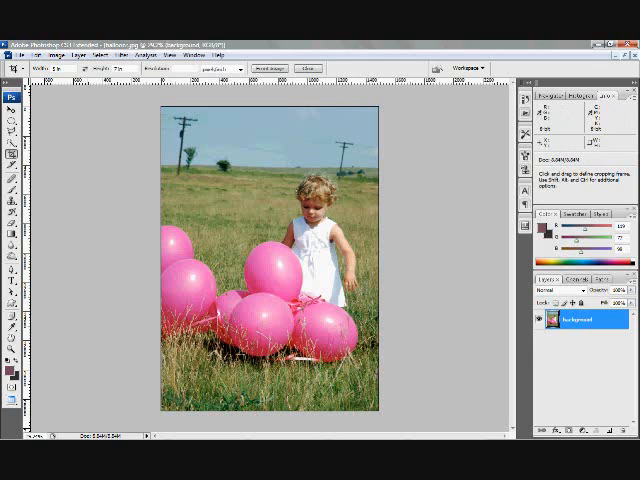
left_click(63, 55)
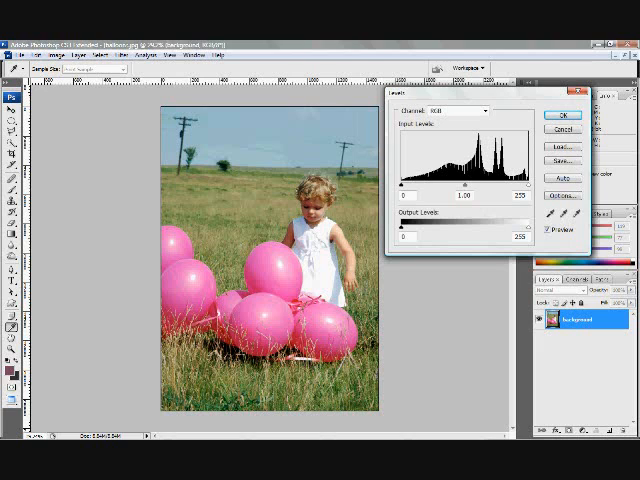
left_click_drag(400, 187, 408, 187)
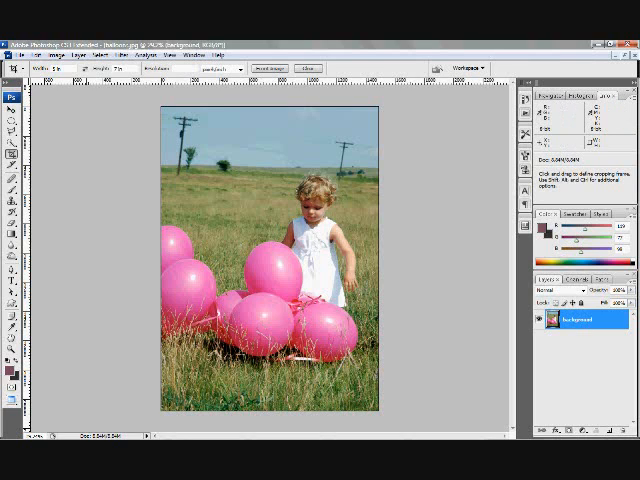
Open the Image menu to reach Auto Contrast for the photo
left_click(60, 54)
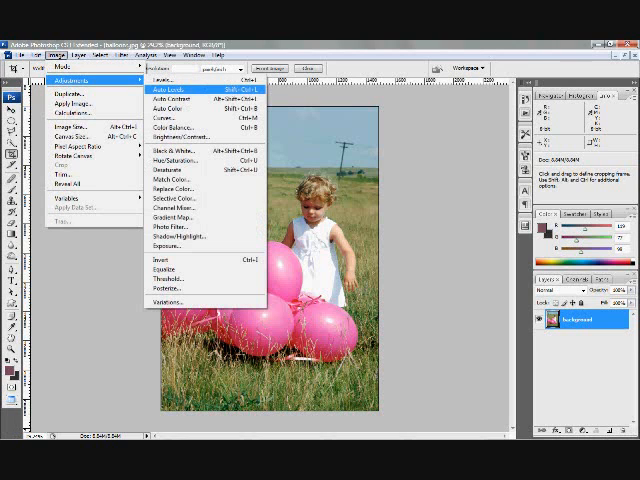
mouse_move(175, 101)
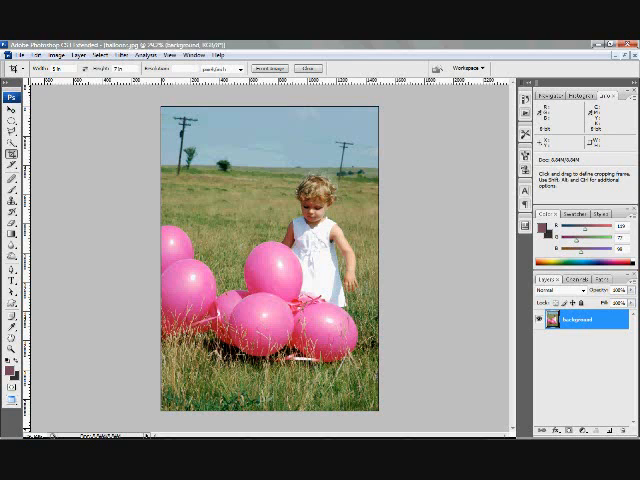
Open the Image menu again over the adjusted balloons photo
left_click(58, 55)
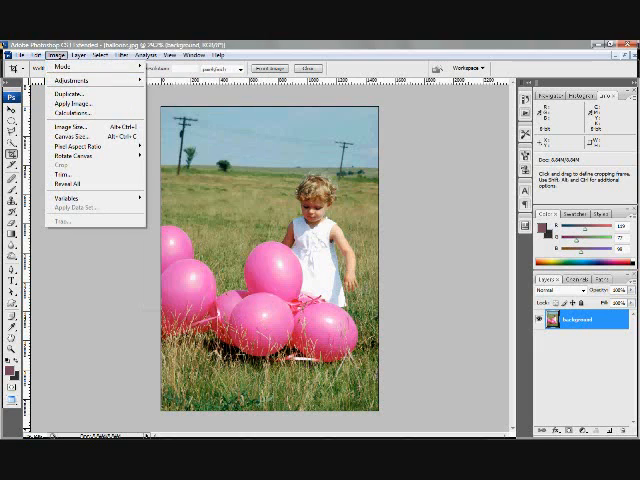
Apply another tone adjustment, then open the Color Range selection dialog
left_click(72, 79)
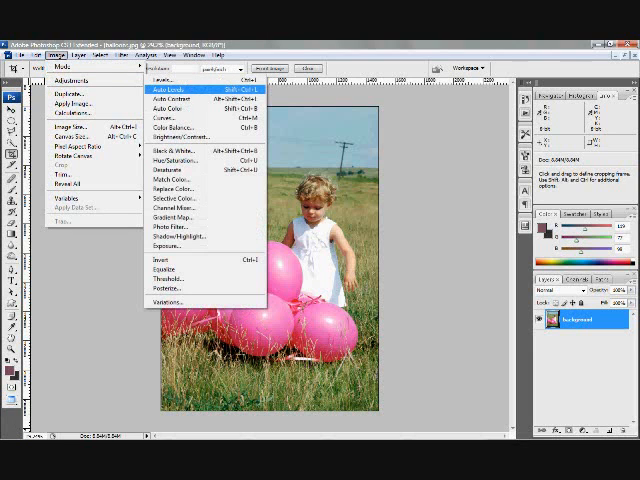
left_click(170, 101)
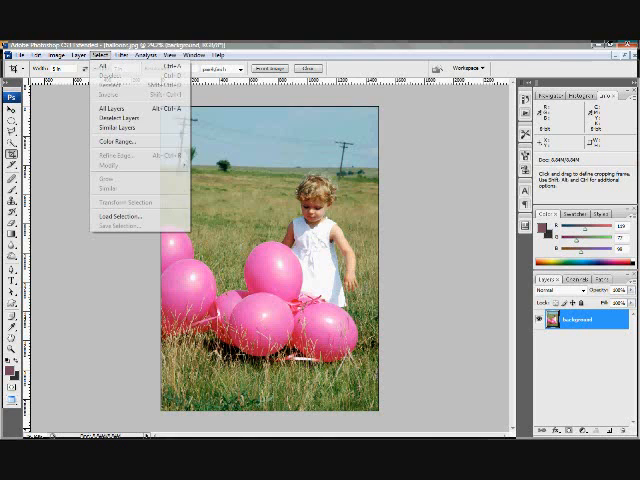
left_click(113, 141)
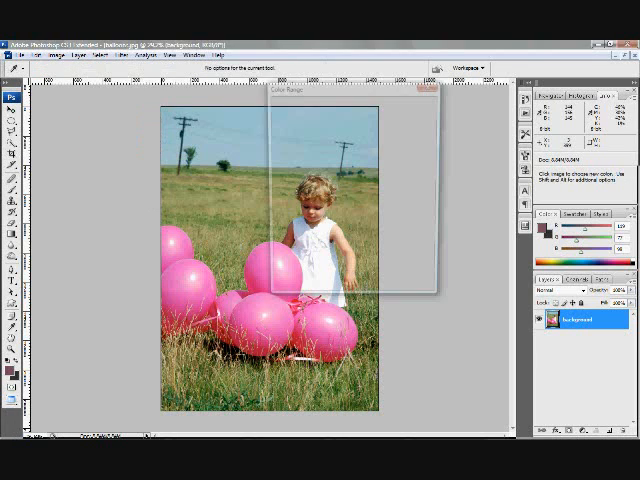